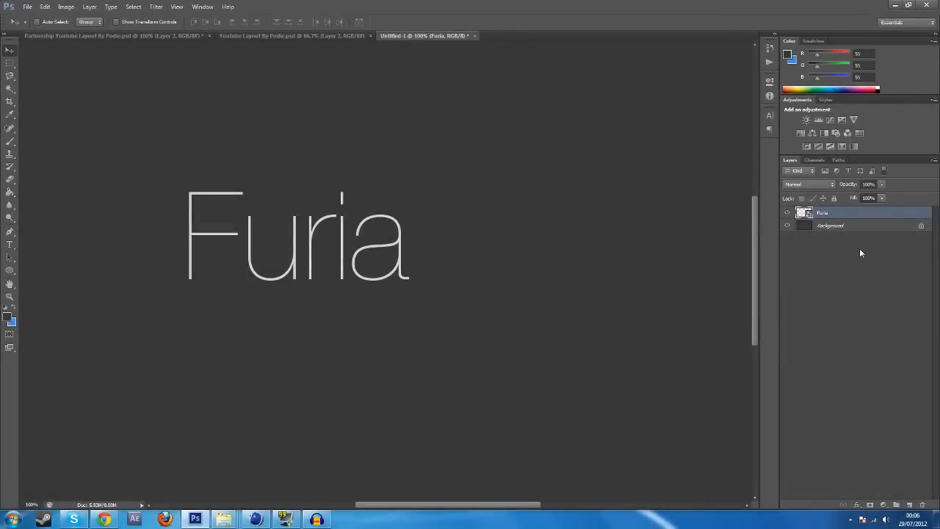
pyautogui.moveTo(316, 167)
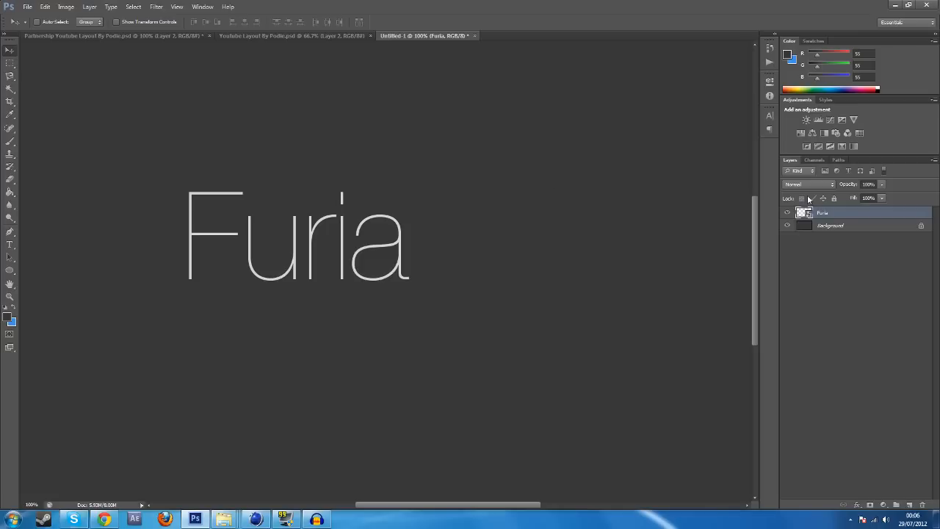
pyautogui.moveTo(222, 142)
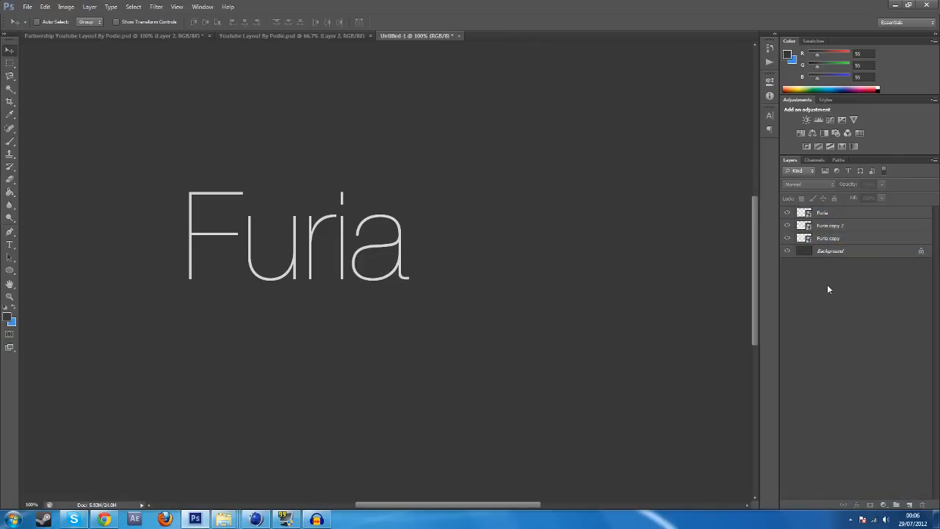
# Step: Convert Furia copy to a smart object, then set channel blending options on Furia copy 2 and Furia
pyautogui.rightClick(828, 238)
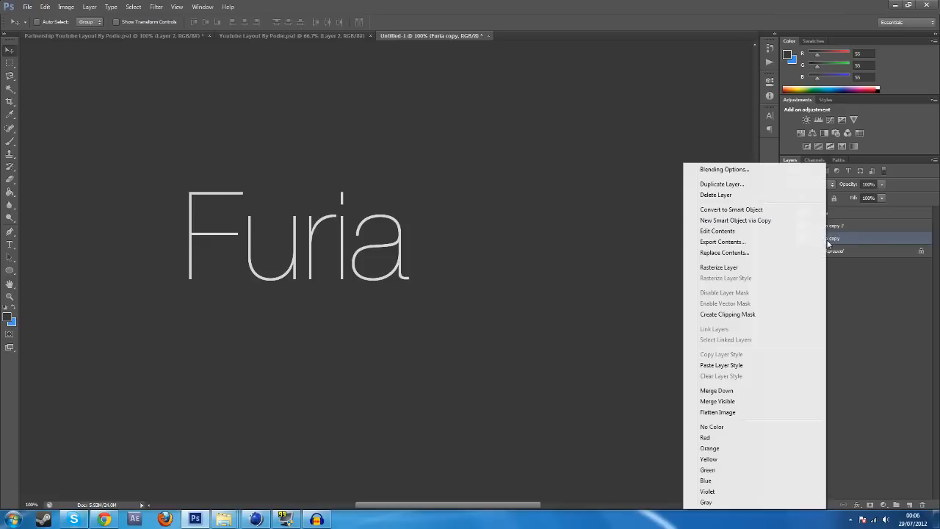
pyautogui.click(724, 169)
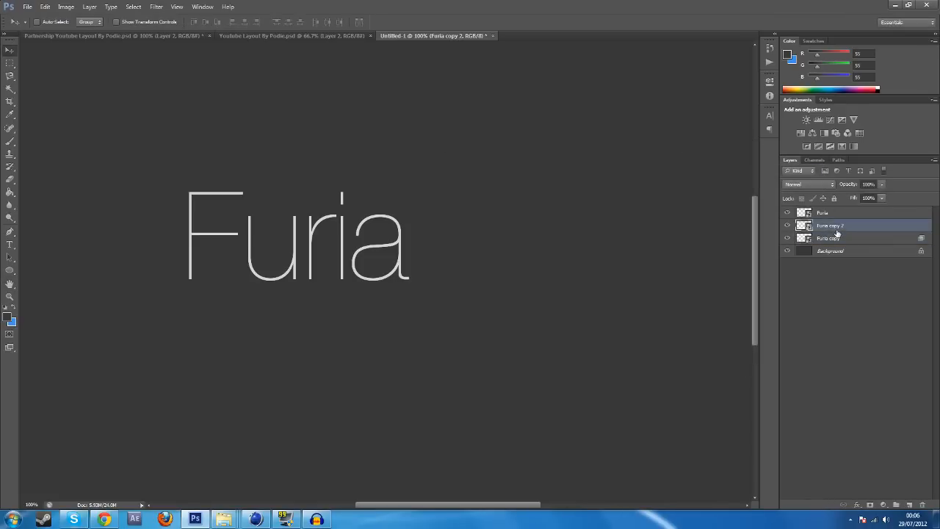
pyautogui.doubleClick(852, 225)
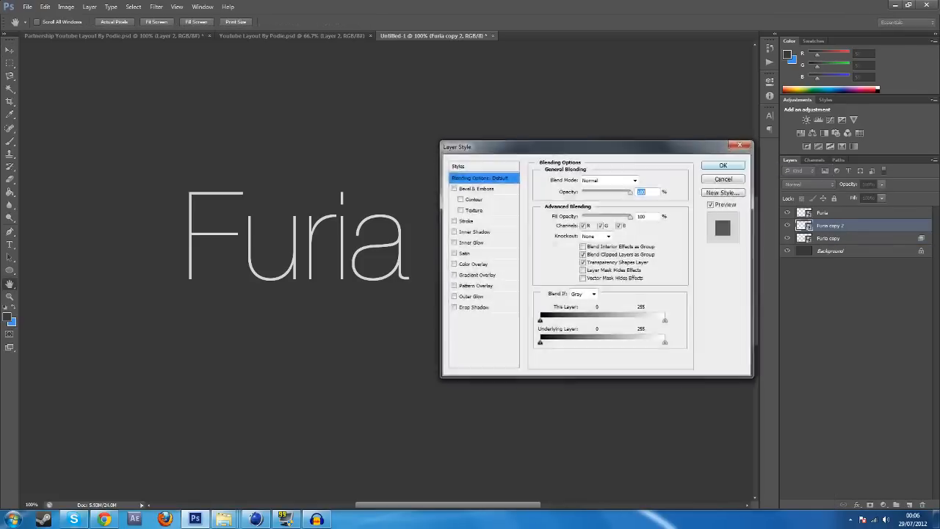
pyautogui.click(722, 165)
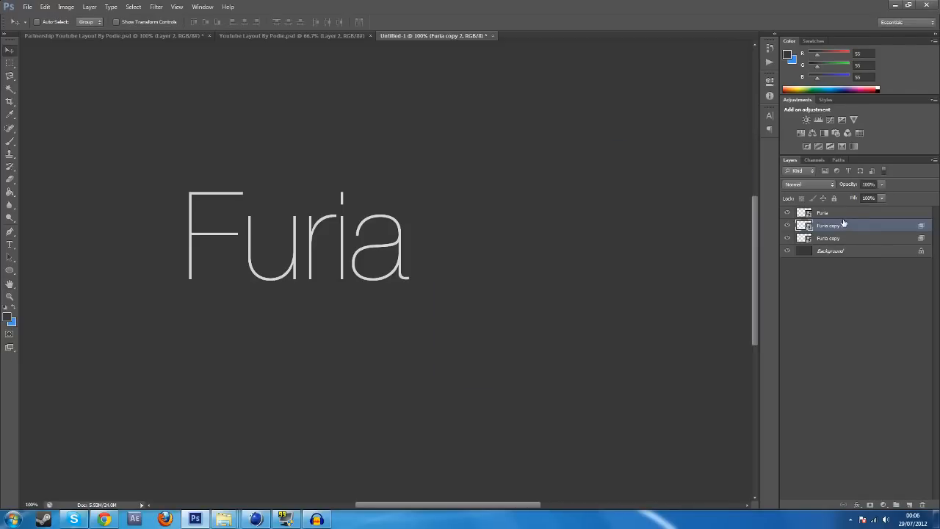
pyautogui.doubleClick(828, 225)
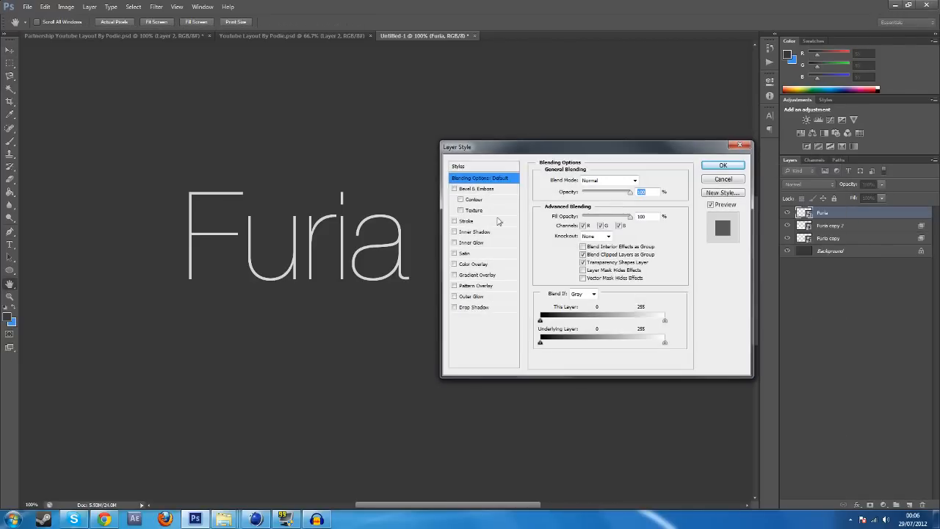
pyautogui.click(723, 165)
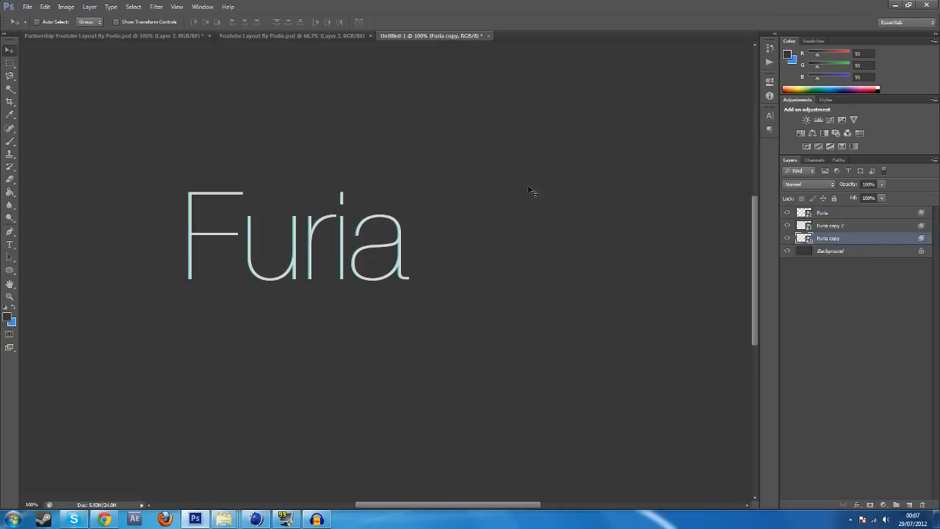
# Step: Select Furia copy 2, Furia copy and Furia in turn to nudge each slightly out of alignment
pyautogui.click(845, 226)
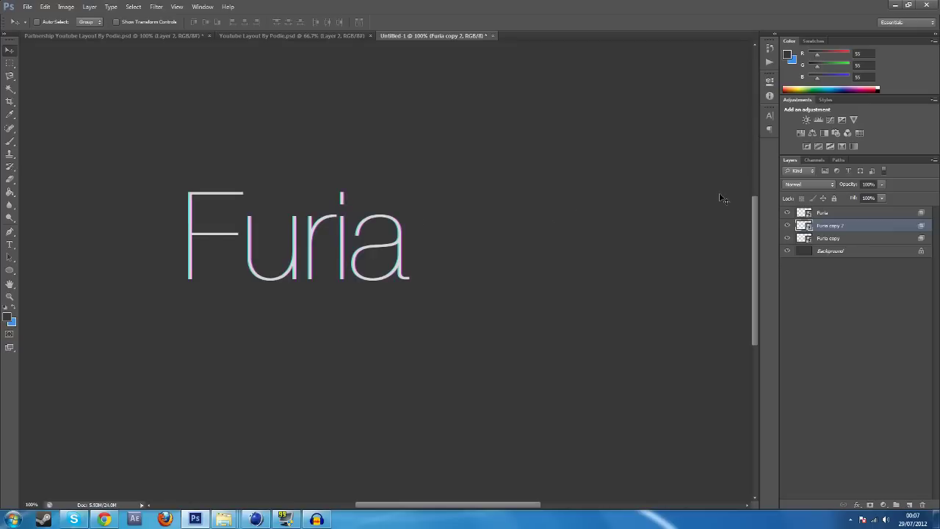
pyautogui.click(828, 238)
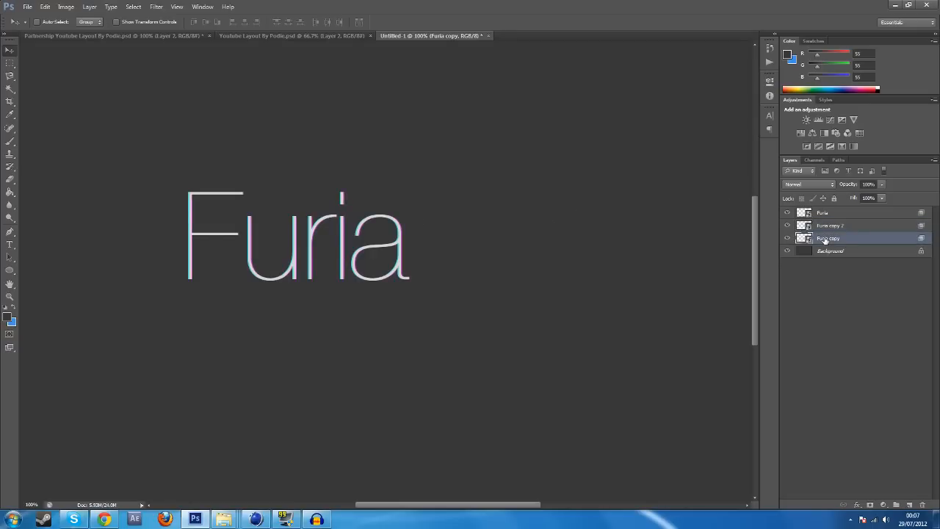
pyautogui.click(831, 226)
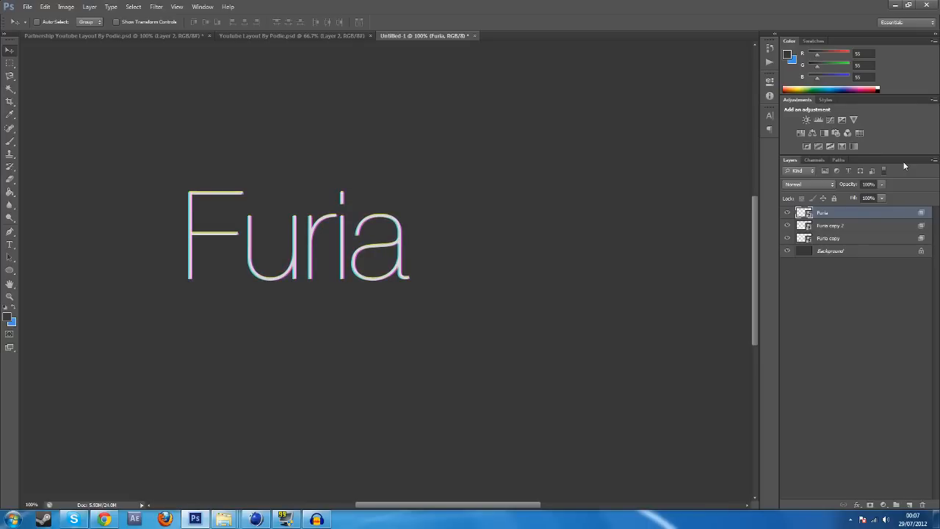
pyautogui.moveTo(290, 226)
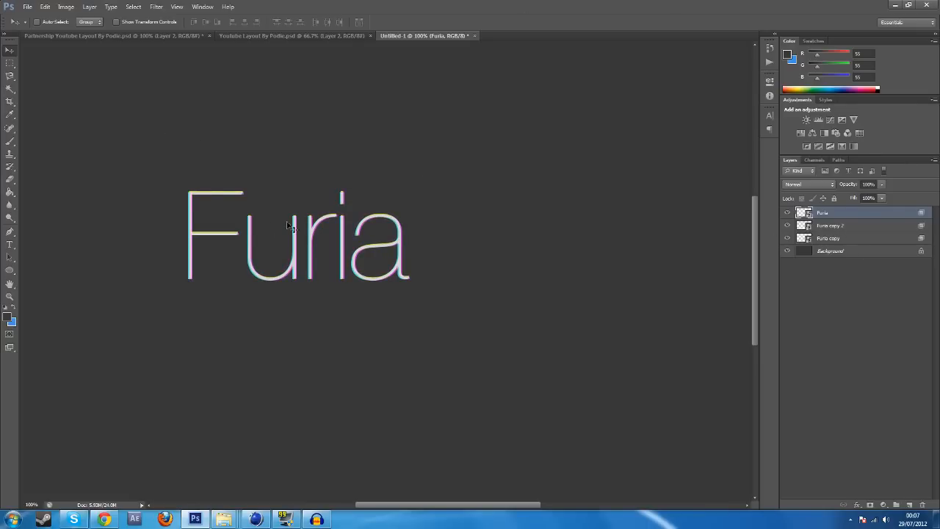
pyautogui.click(10, 297)
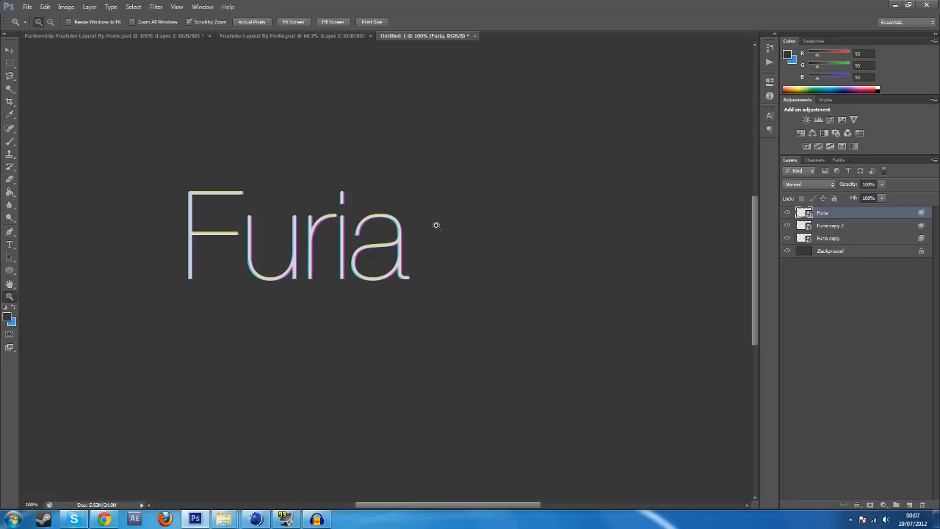
pyautogui.moveTo(130, 99)
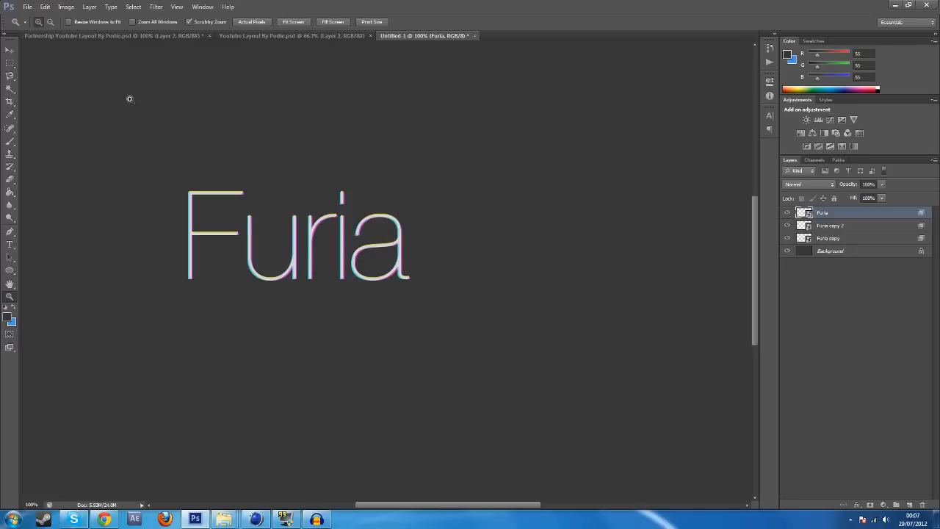
pyautogui.moveTo(66, 134)
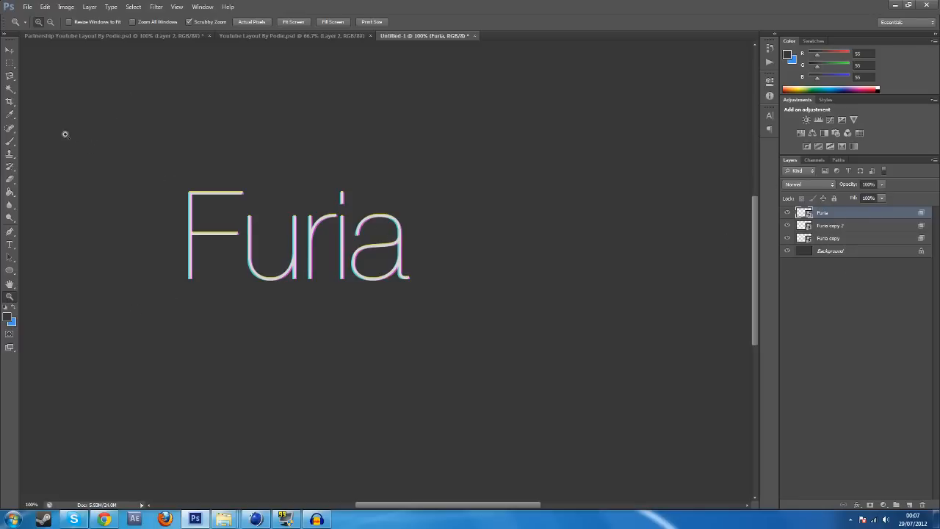
pyautogui.moveTo(340, 200)
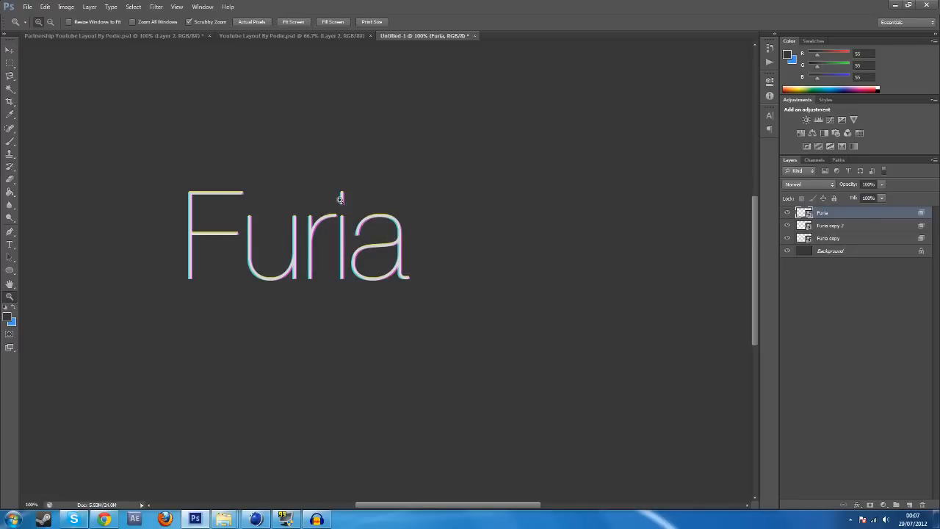
pyautogui.moveTo(318, 99)
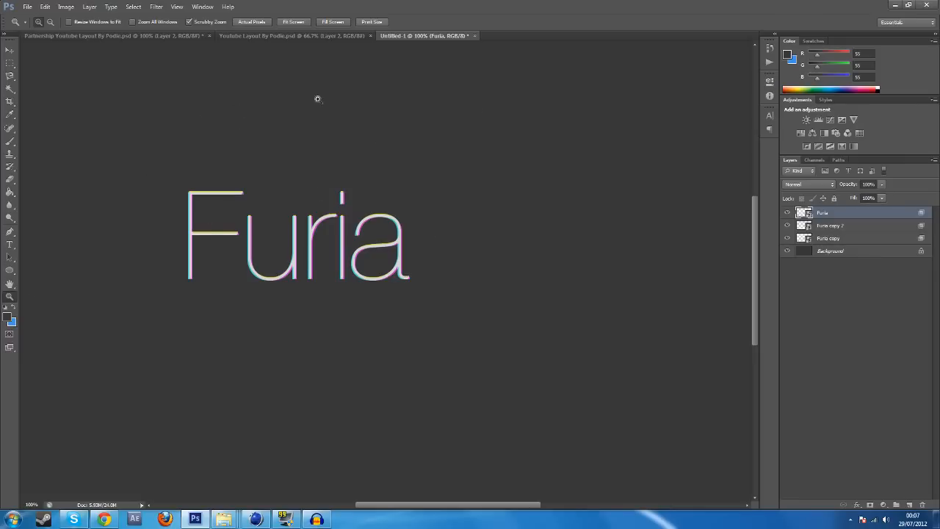
pyautogui.moveTo(118, 154)
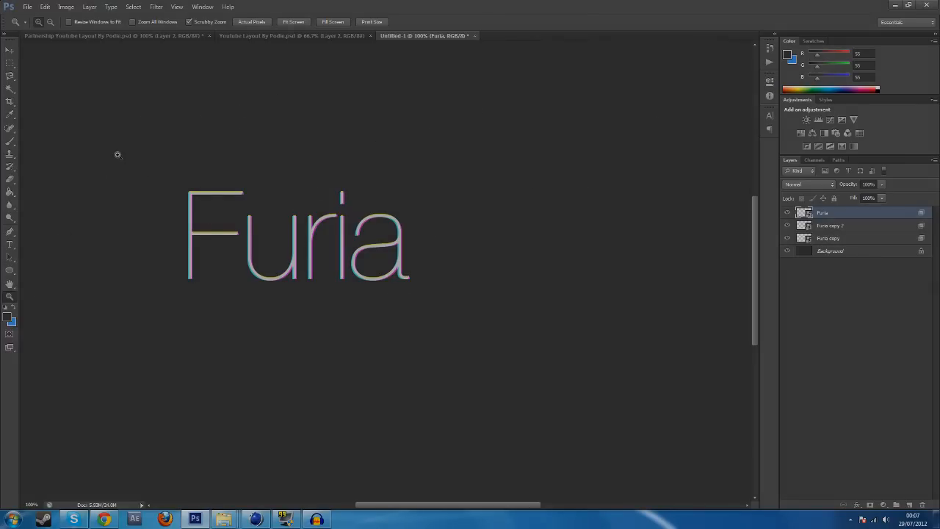